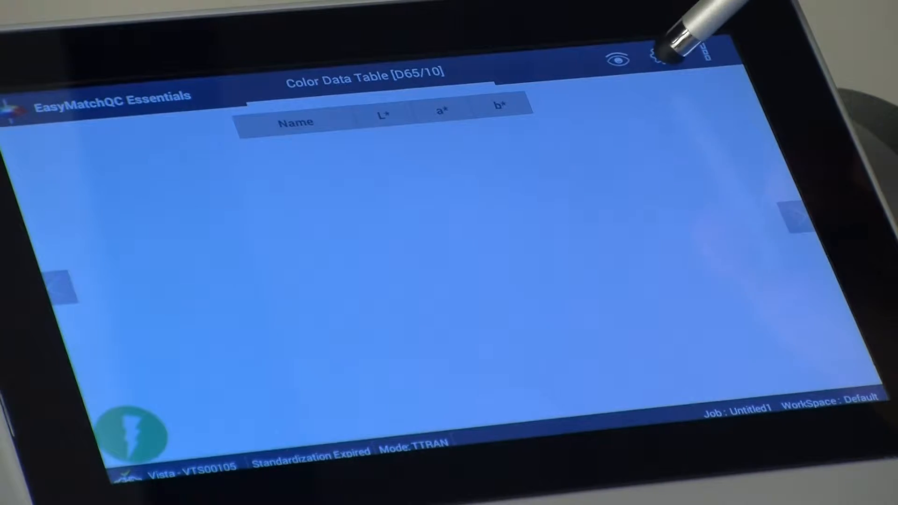
Step: Open the settings menu from the gear icon in the top bar
click(663, 55)
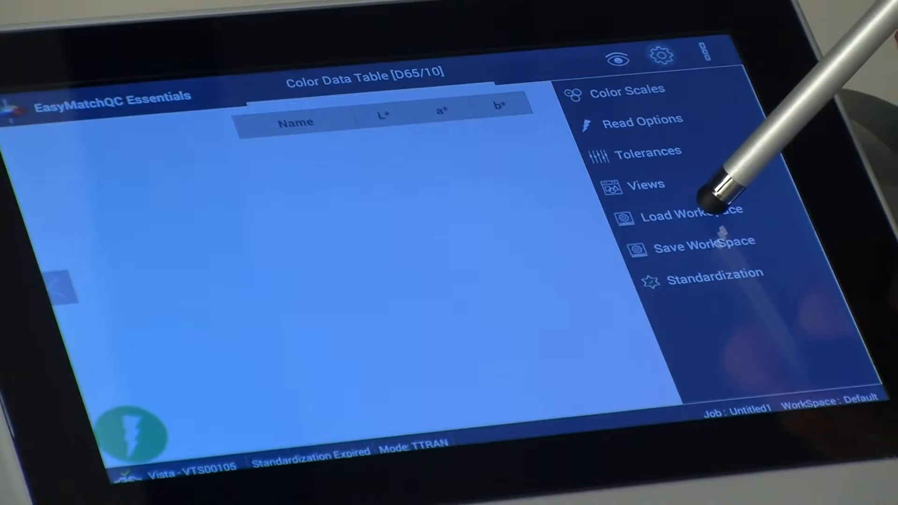
Step: Load the Haze workspace, adding a Haze column to the Color Data Table
click(682, 223)
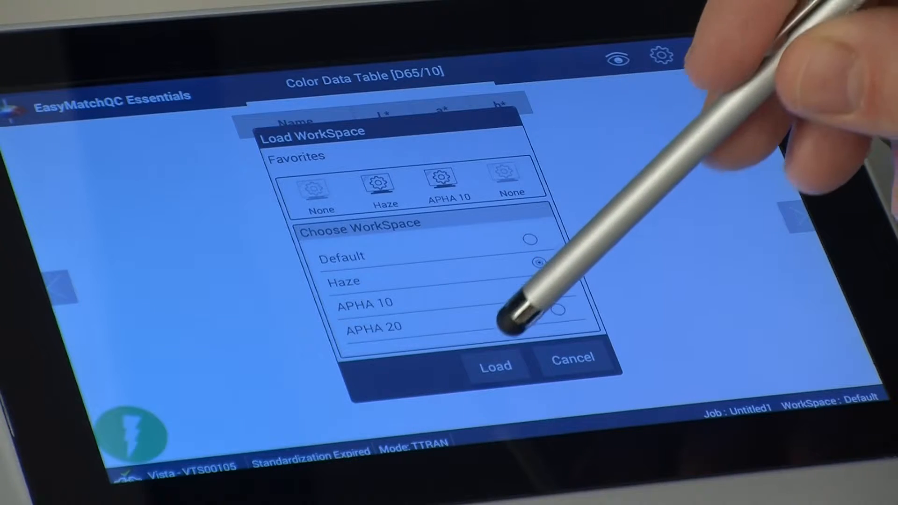
click(495, 364)
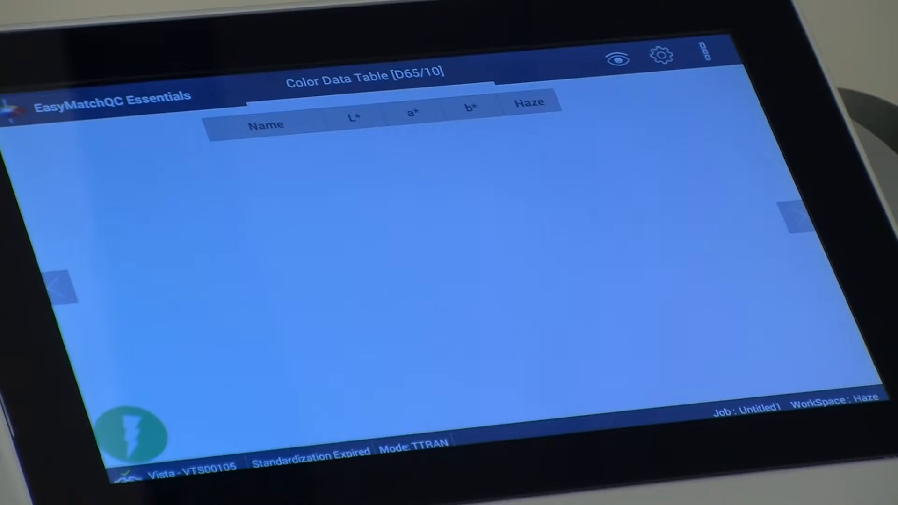